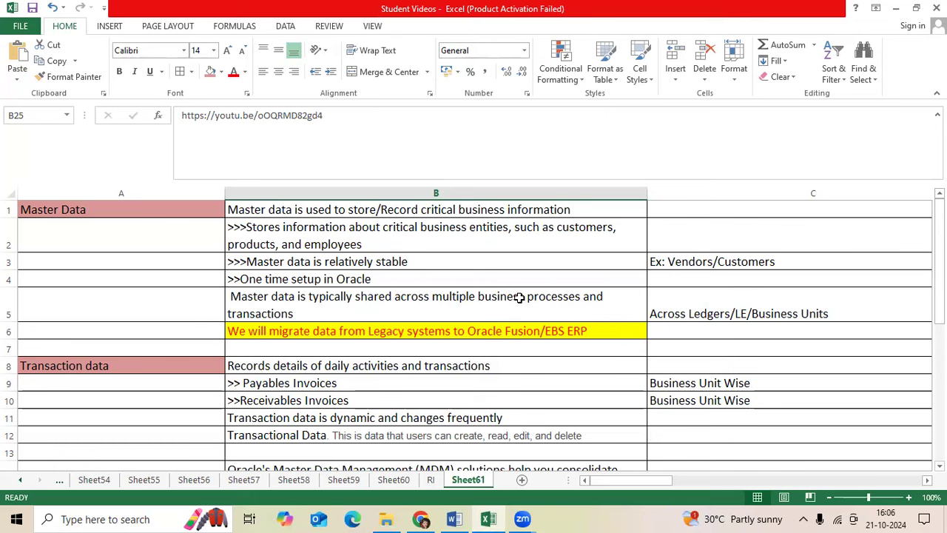
{"action": "mouse_move", "coordinate": [488, 288]}
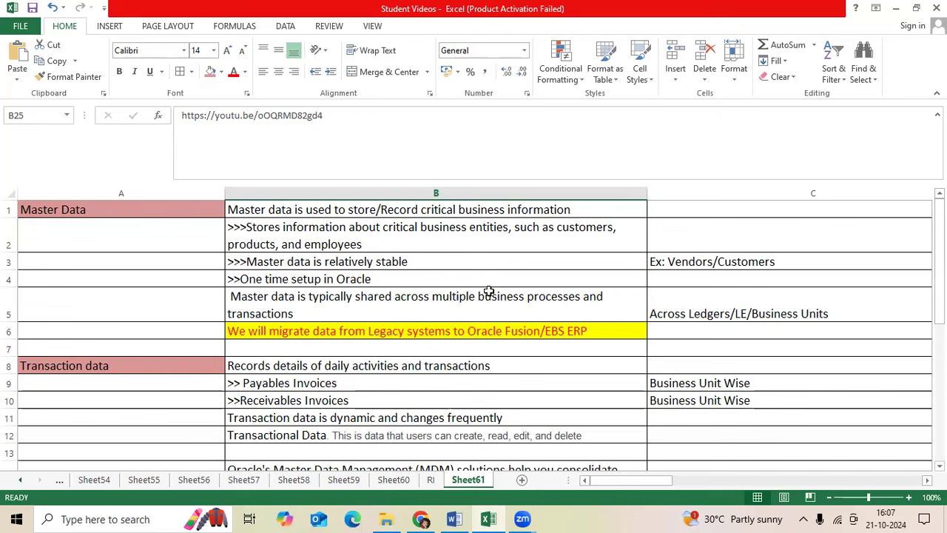
{"action": "mouse_move", "coordinate": [398, 282]}
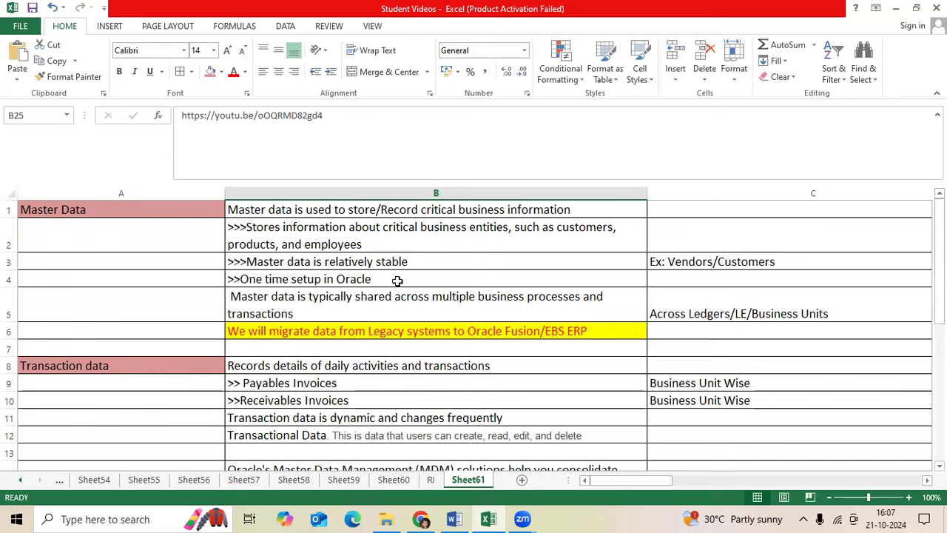
{"action": "mouse_move", "coordinate": [378, 275]}
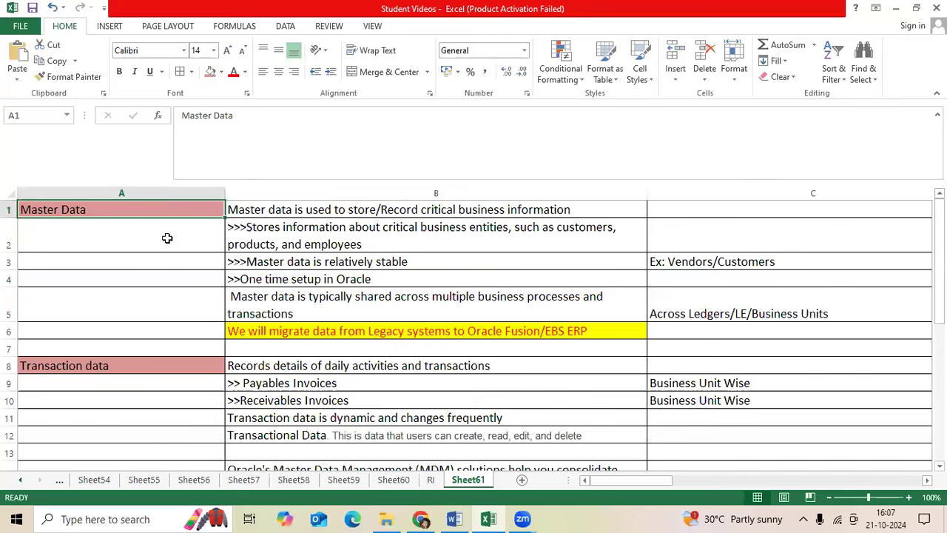
{"action": "mouse_move", "coordinate": [136, 268]}
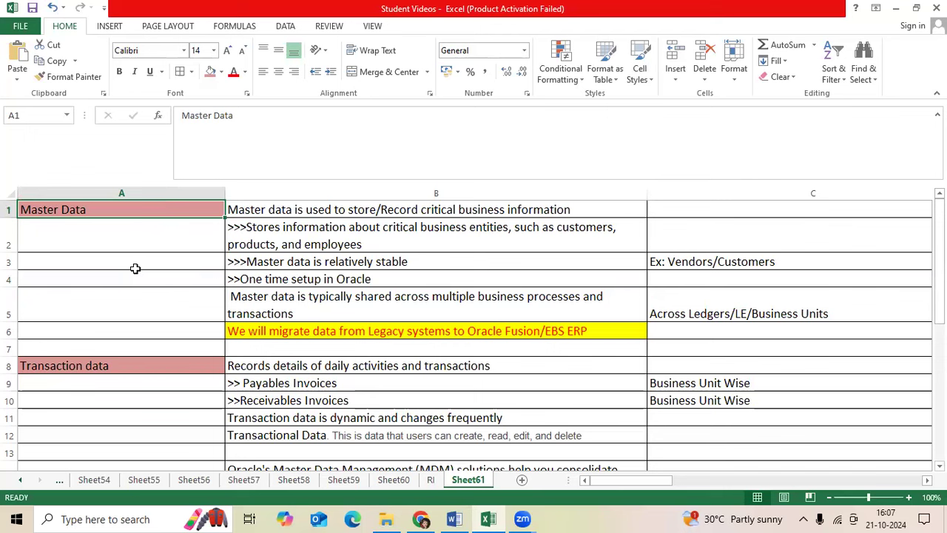
{"action": "mouse_move", "coordinate": [129, 273]}
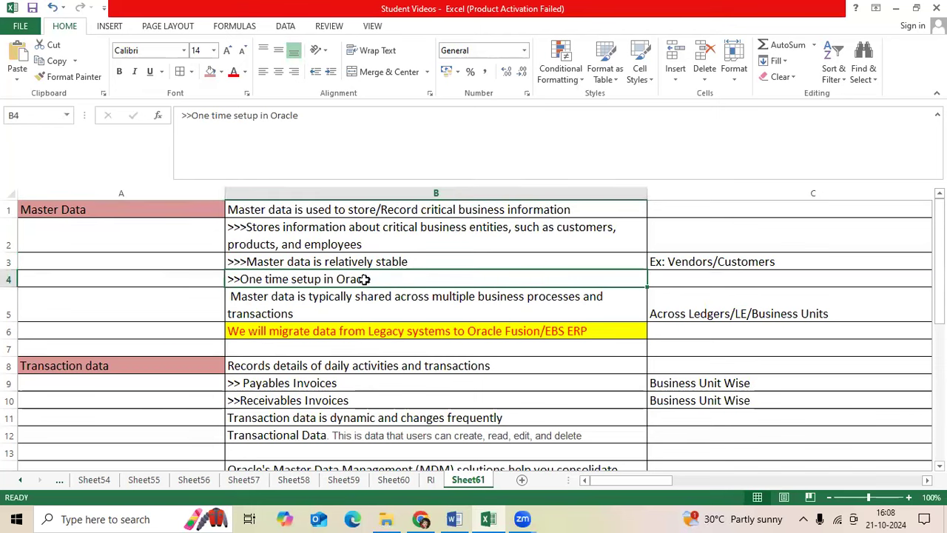
{"action": "mouse_move", "coordinate": [423, 255]}
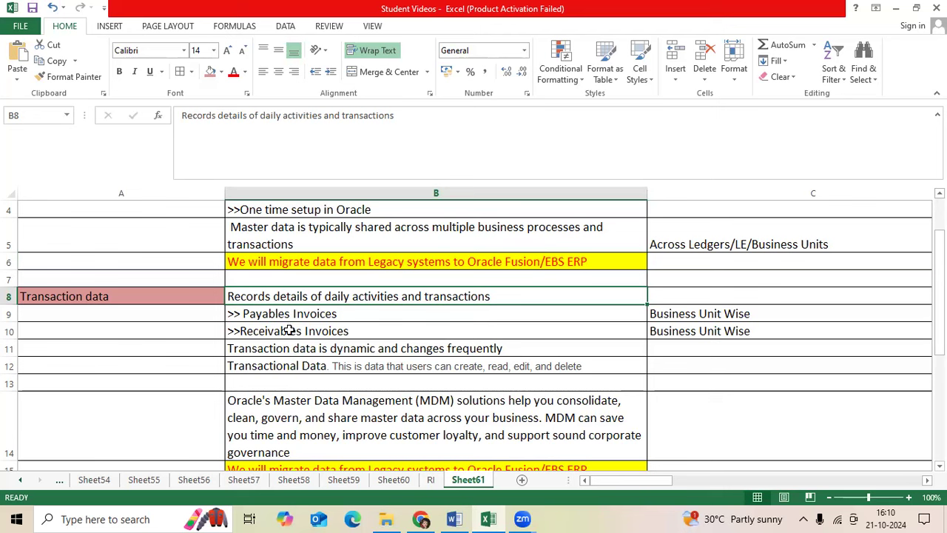
{"action": "left_click", "coordinate": [436, 330]}
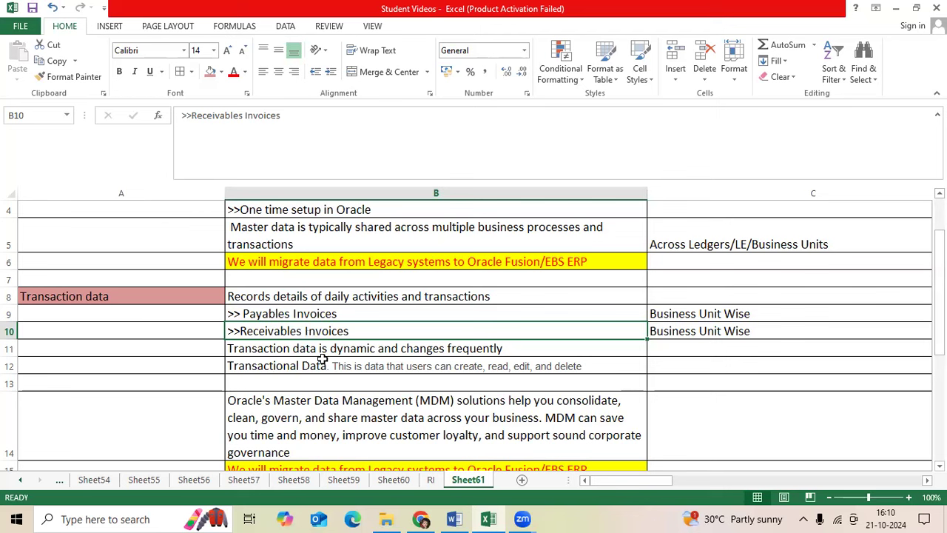
{"action": "mouse_move", "coordinate": [349, 354]}
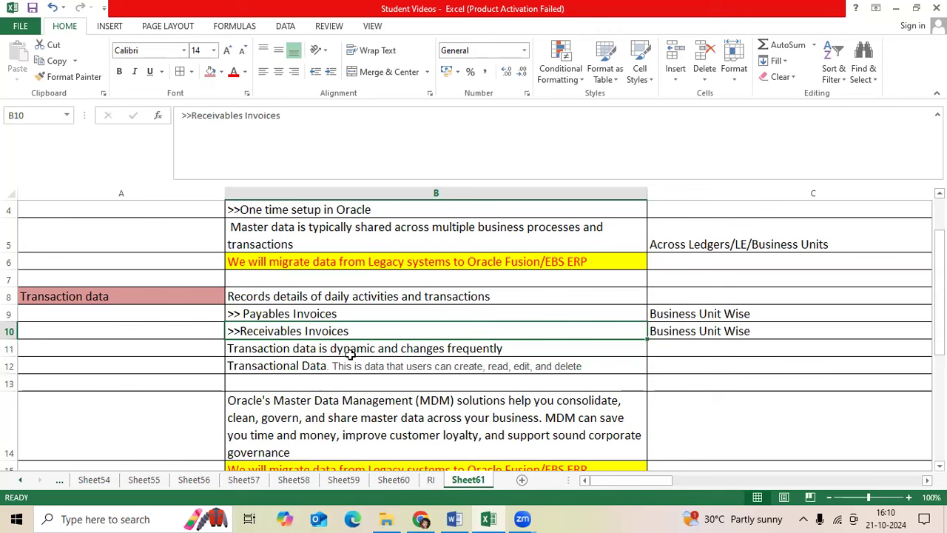
{"action": "mouse_move", "coordinate": [422, 300]}
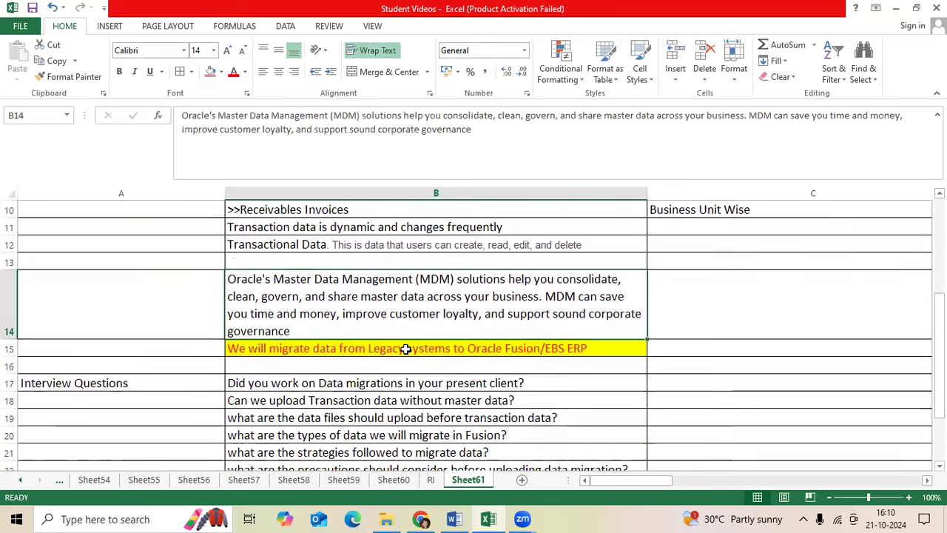
{"action": "left_click", "coordinate": [405, 348]}
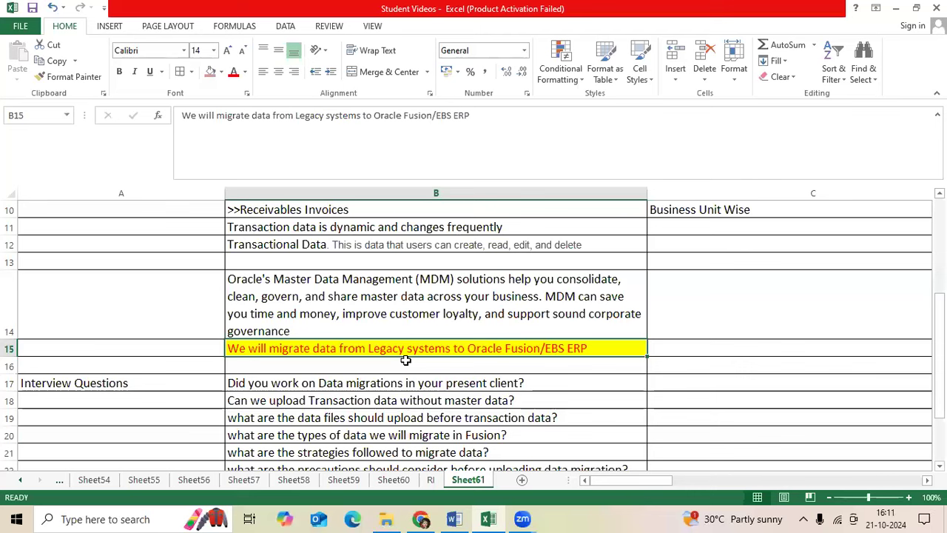
{"action": "mouse_move", "coordinate": [498, 364]}
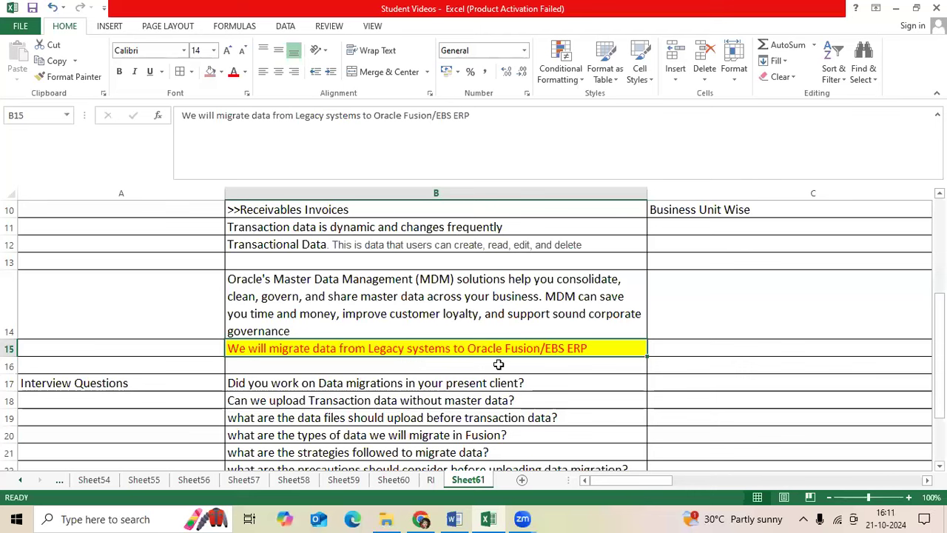
{"action": "scroll", "scroll_direction": "up", "scroll_amount": 3}
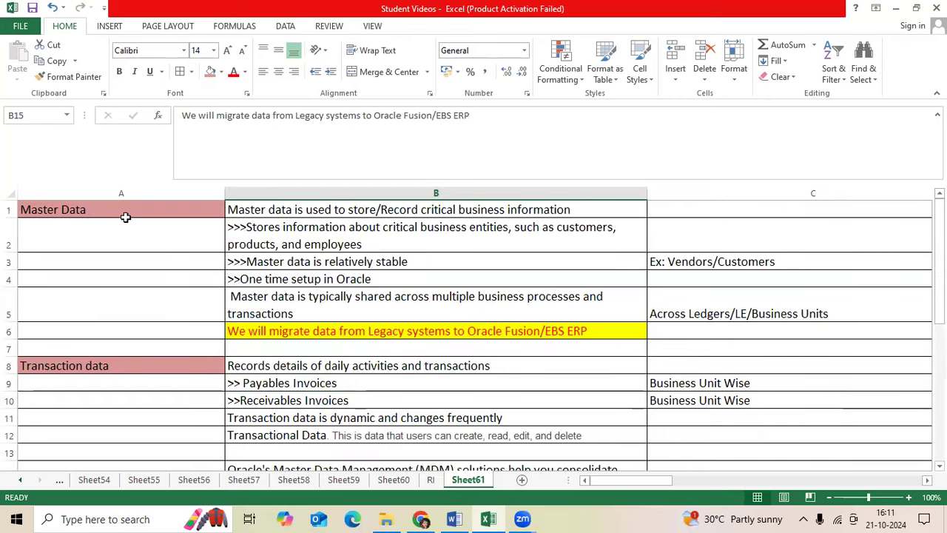
{"action": "scroll", "scroll_direction": "down", "scroll_amount": 3}
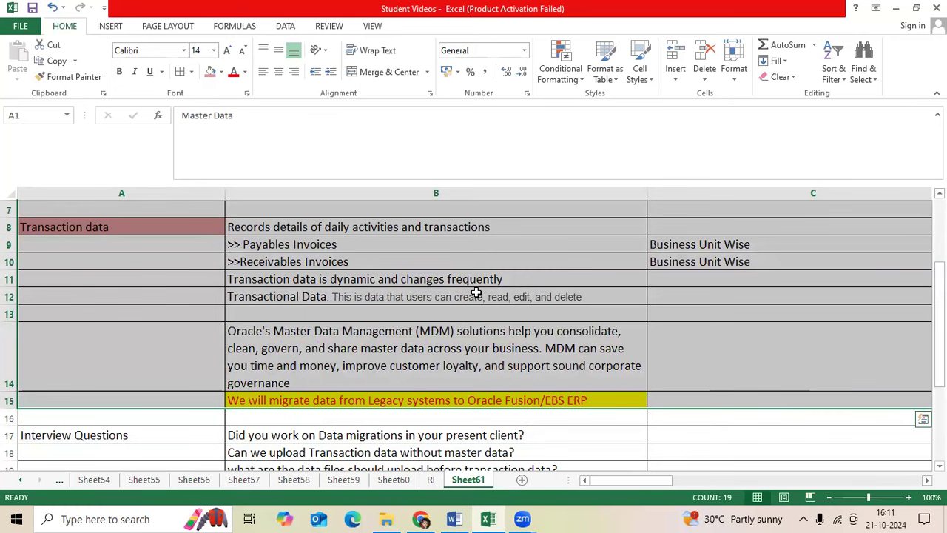
{"action": "scroll", "scroll_direction": "down", "scroll_amount": 3}
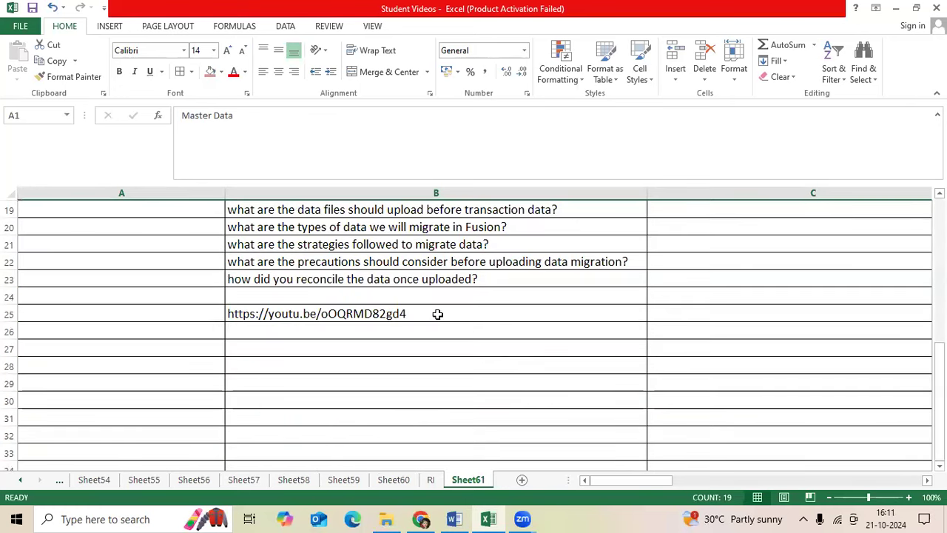
{"action": "mouse_move", "coordinate": [508, 314]}
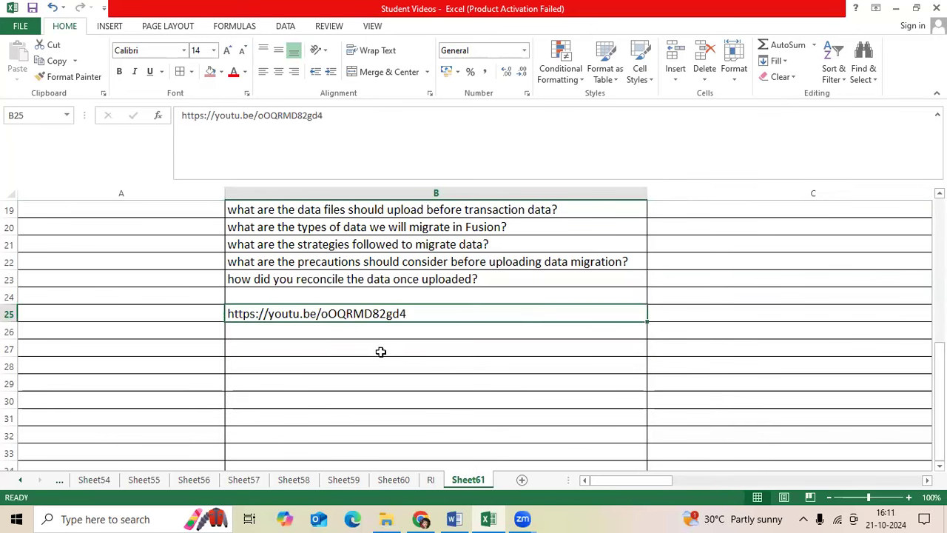
{"action": "scroll", "scroll_direction": "up", "scroll_amount": 3}
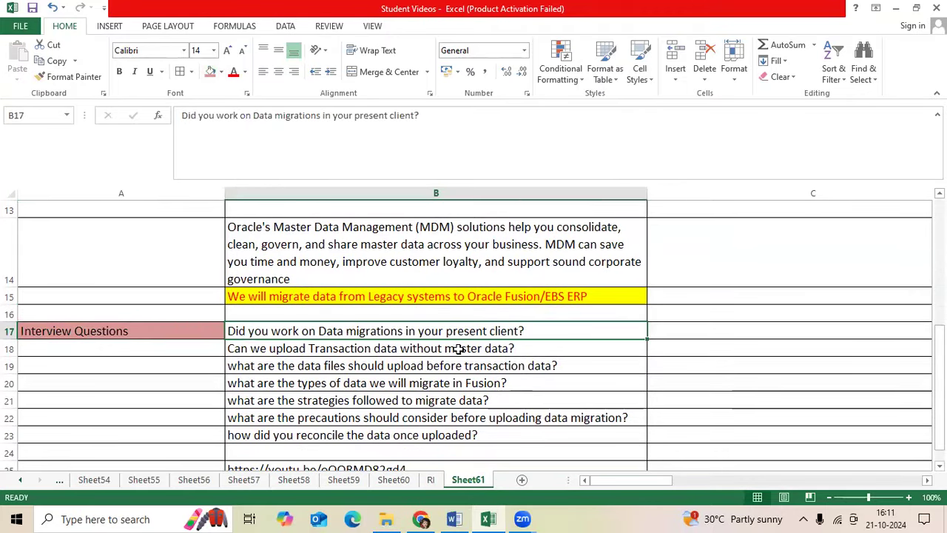
{"action": "mouse_move", "coordinate": [443, 354]}
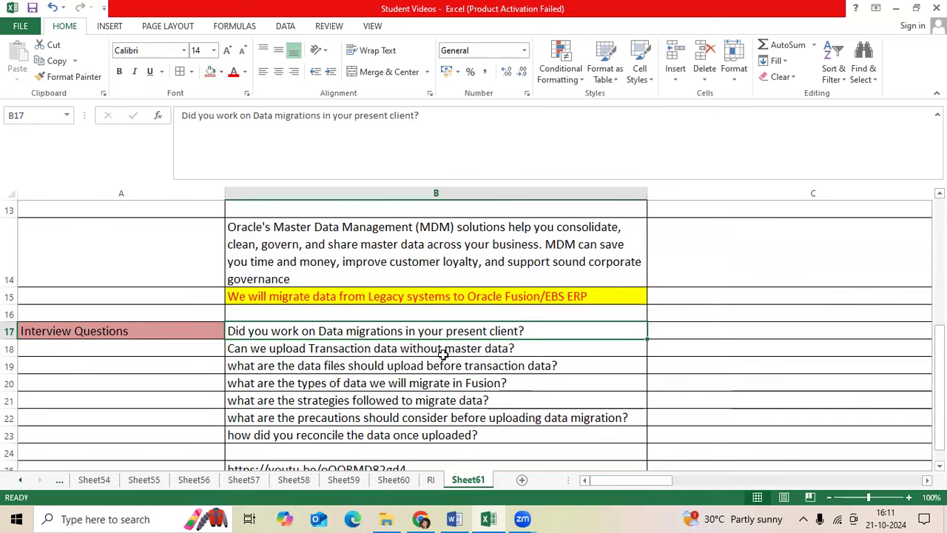
{"action": "left_click", "coordinate": [436, 348]}
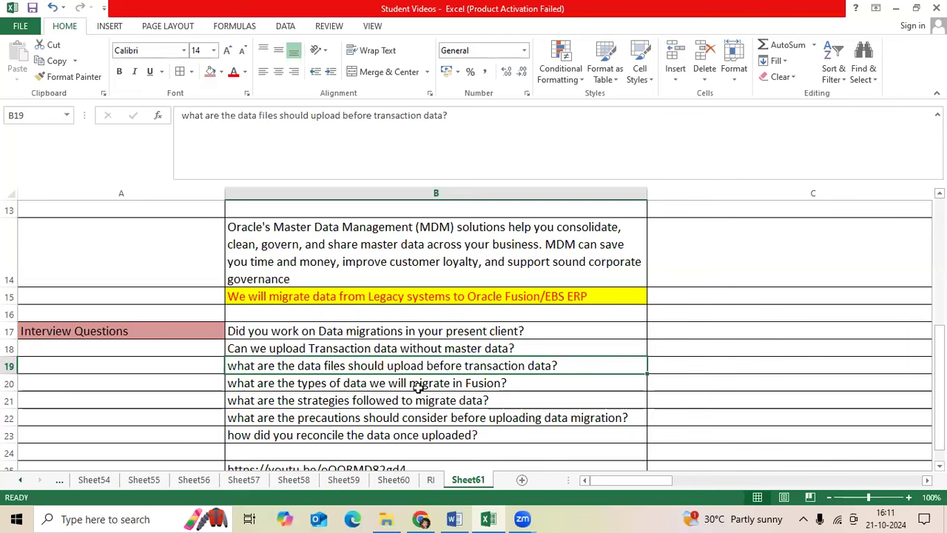
{"action": "left_click", "coordinate": [366, 382]}
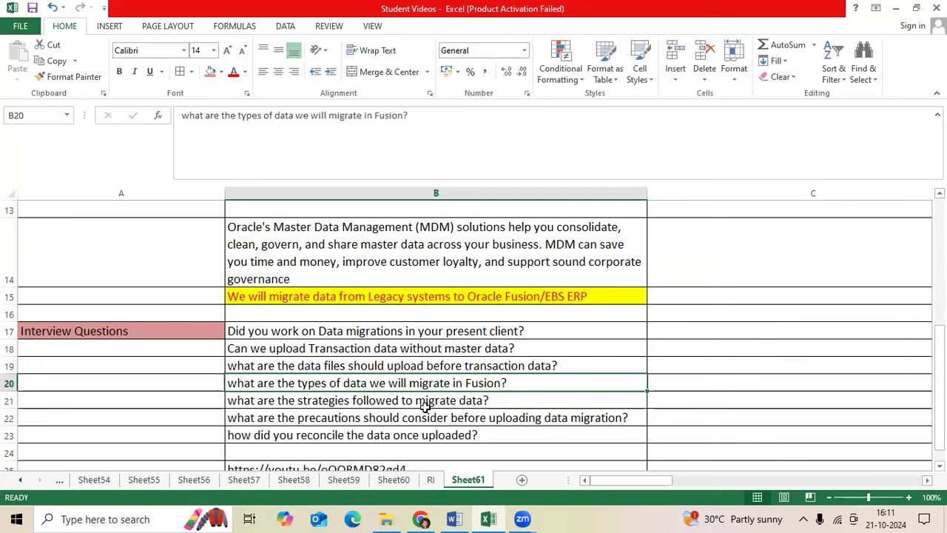
{"action": "left_click", "coordinate": [436, 400]}
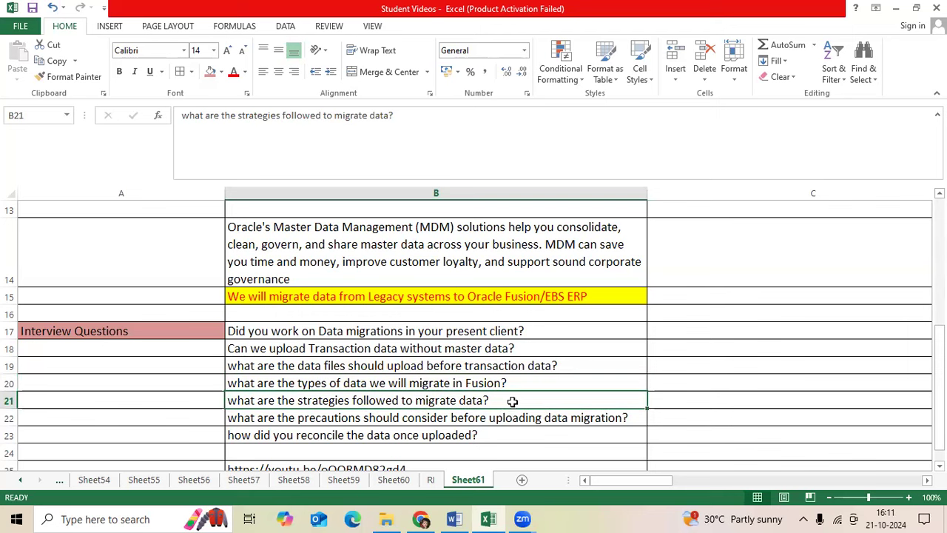
{"action": "left_click", "coordinate": [436, 417]}
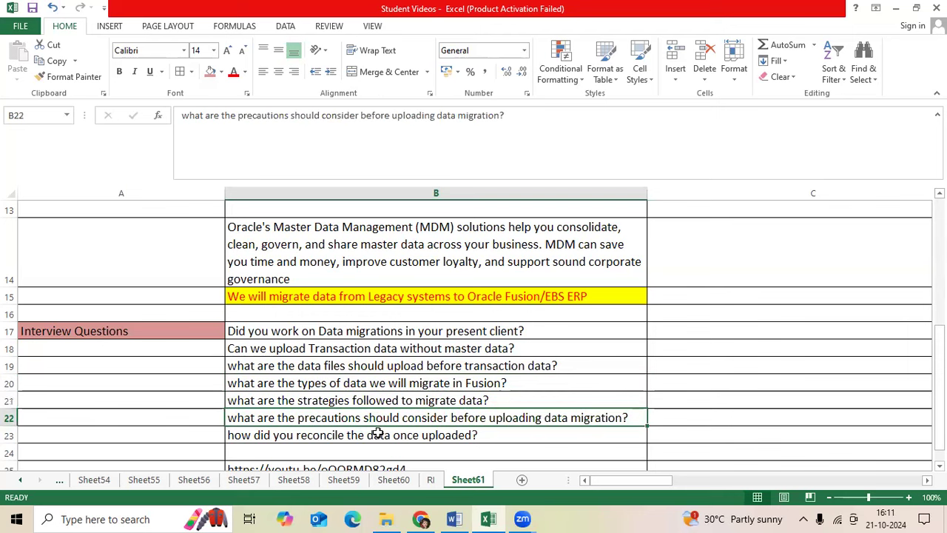
{"action": "mouse_move", "coordinate": [394, 429]}
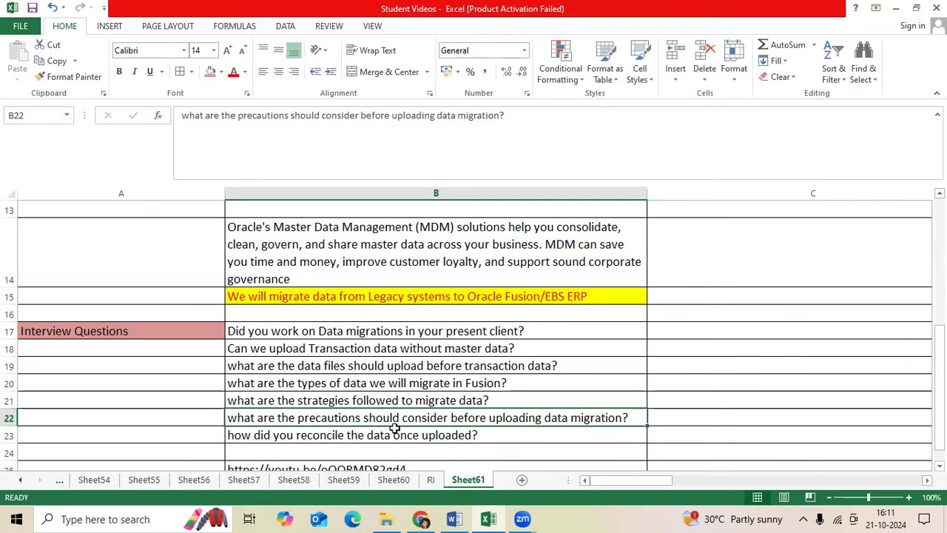
{"action": "mouse_move", "coordinate": [586, 420]}
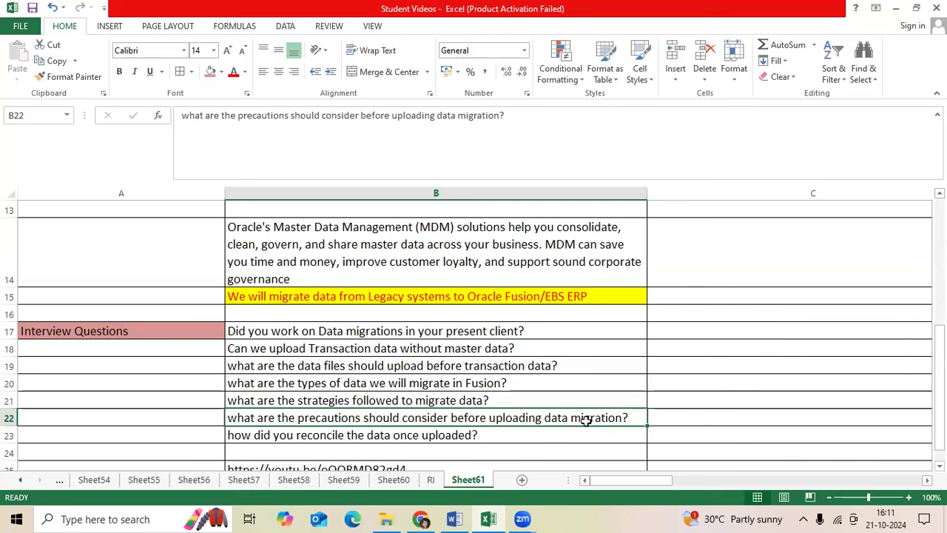
{"action": "scroll", "scroll_direction": "down", "scroll_amount": 3}
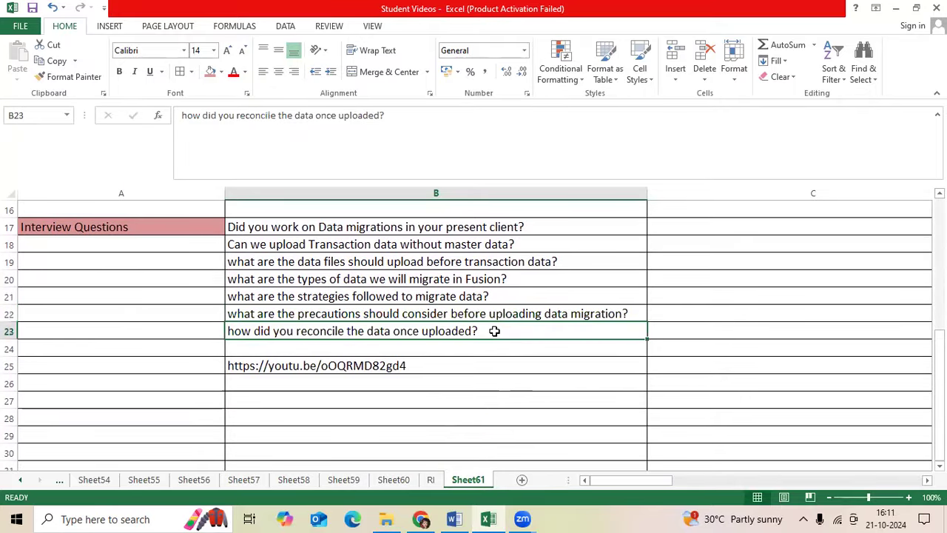
{"action": "mouse_move", "coordinate": [476, 349]}
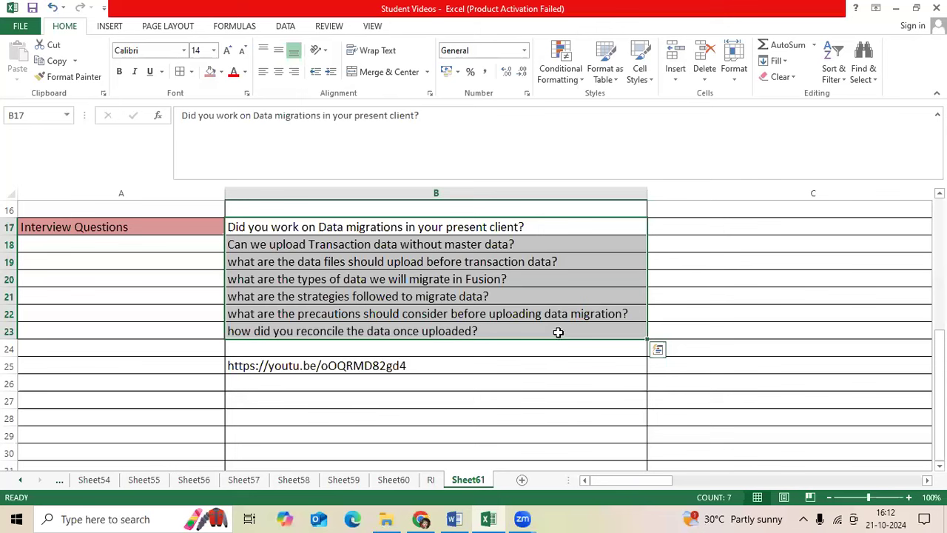
{"action": "mouse_move", "coordinate": [554, 290]}
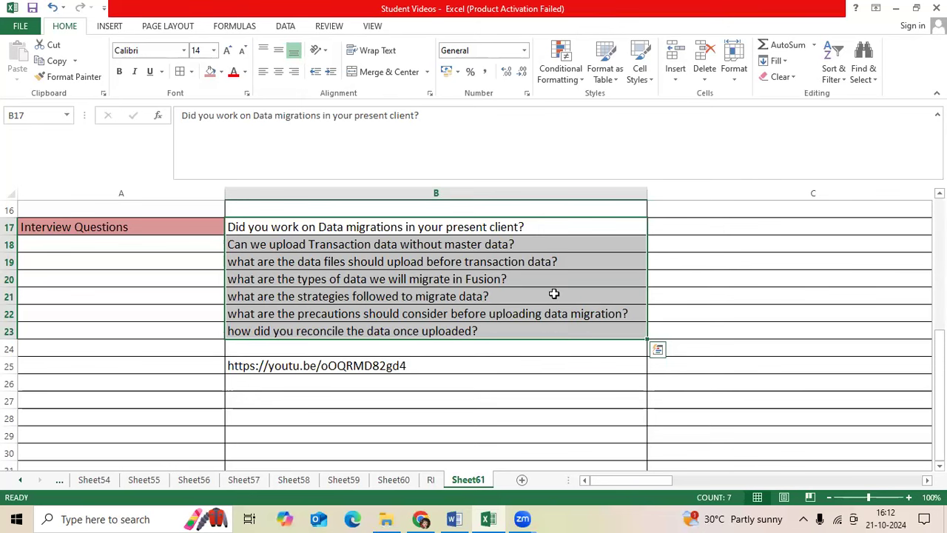
{"action": "mouse_move", "coordinate": [545, 306]}
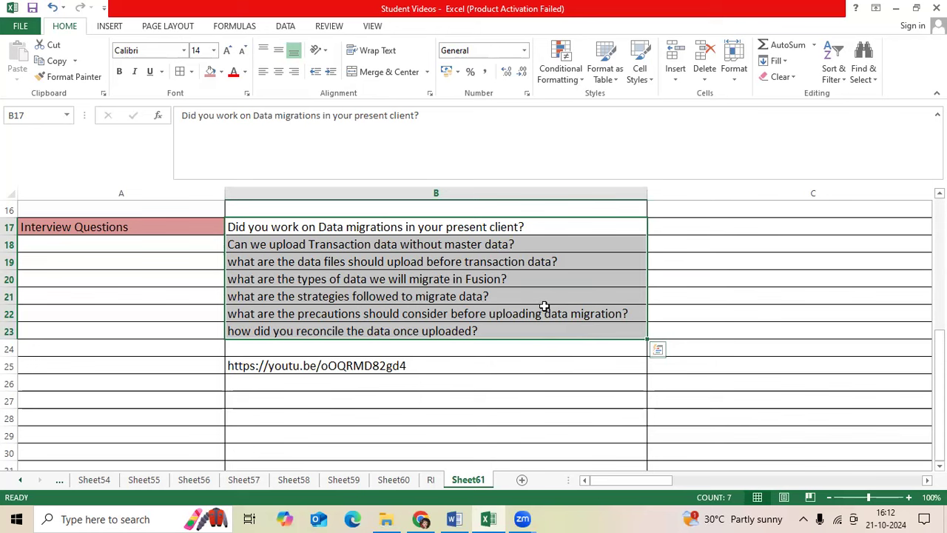
{"action": "mouse_move", "coordinate": [541, 299]}
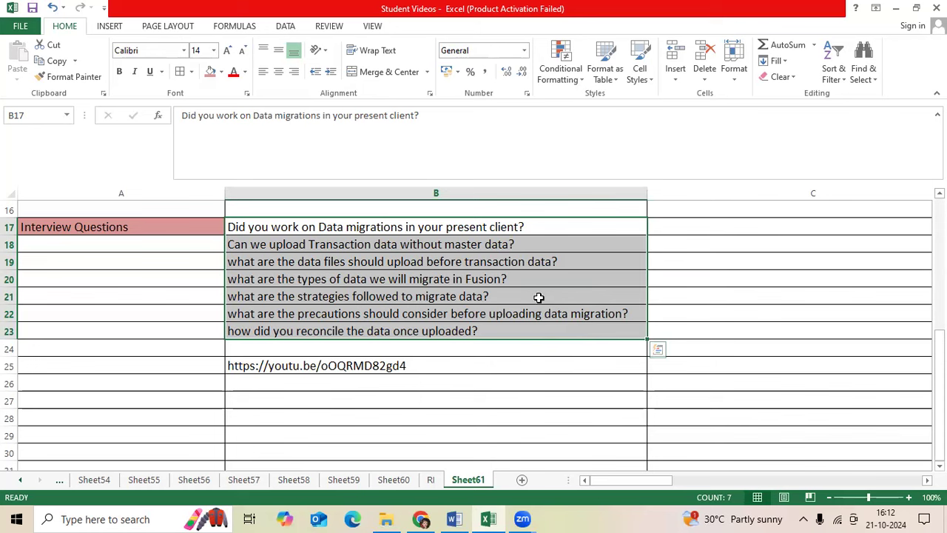
{"action": "scroll", "scroll_direction": "up", "scroll_amount": 3}
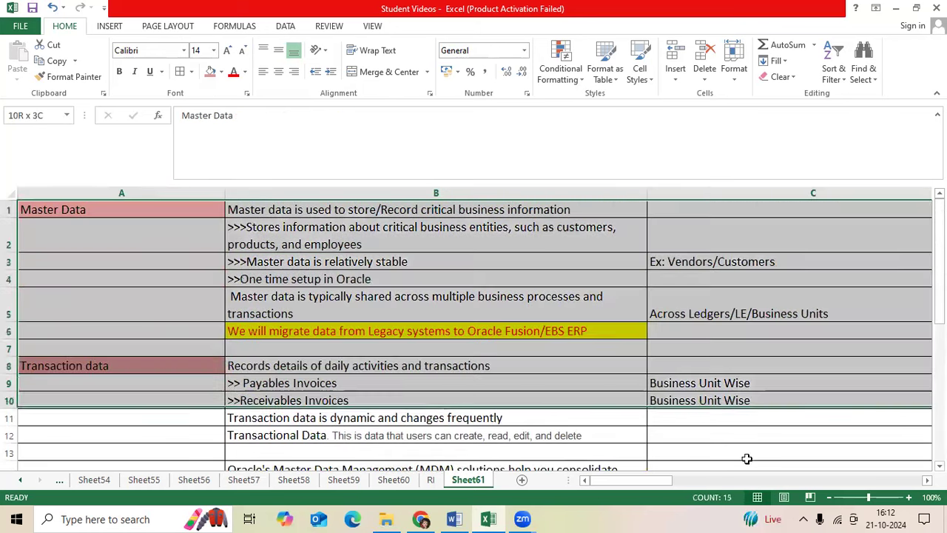
{"action": "scroll", "scroll_direction": "down", "scroll_amount": 3}
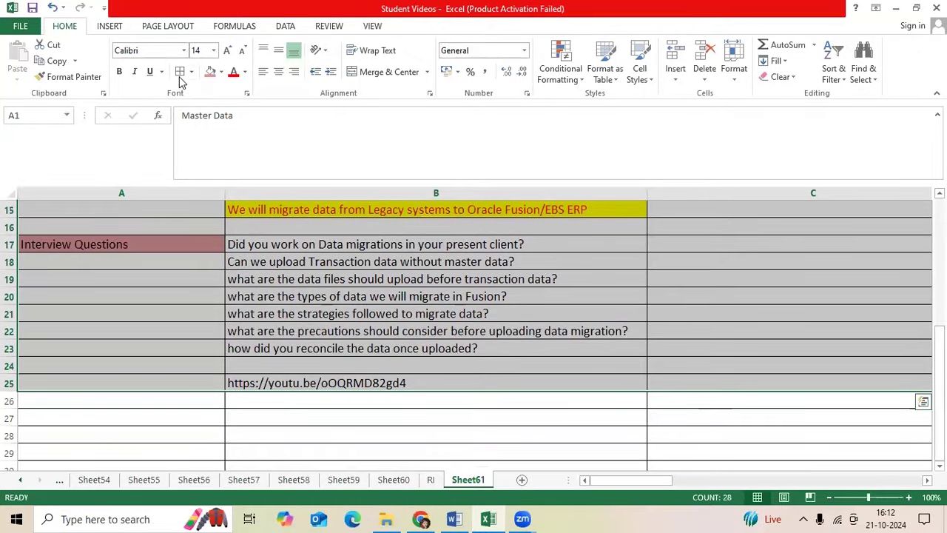
{"action": "scroll", "scroll_direction": "up", "scroll_amount": 3}
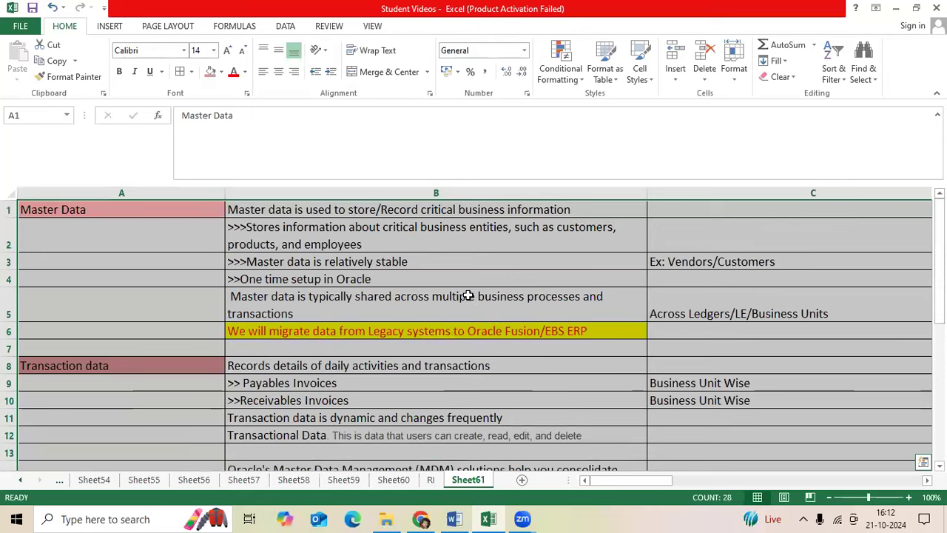
{"action": "left_click", "coordinate": [436, 304]}
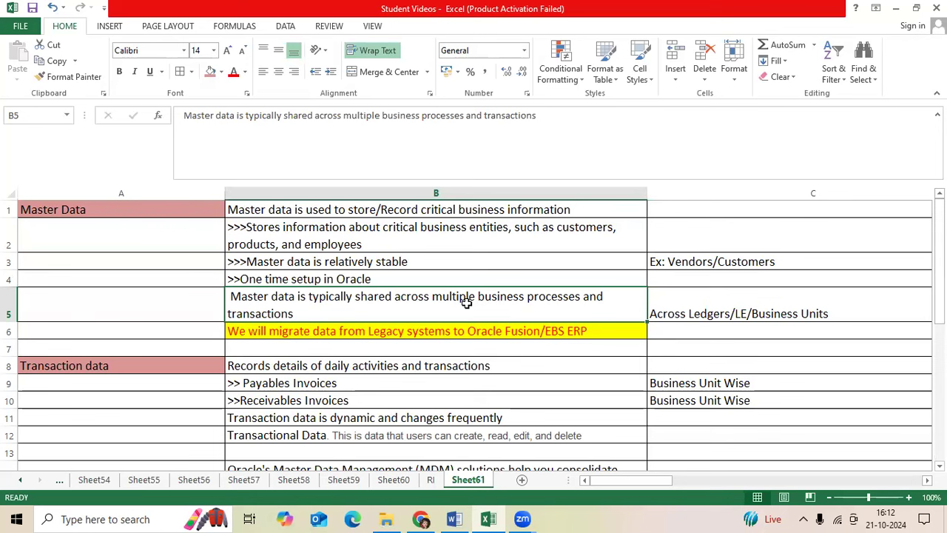
{"action": "scroll", "scroll_direction": "down", "scroll_amount": 3}
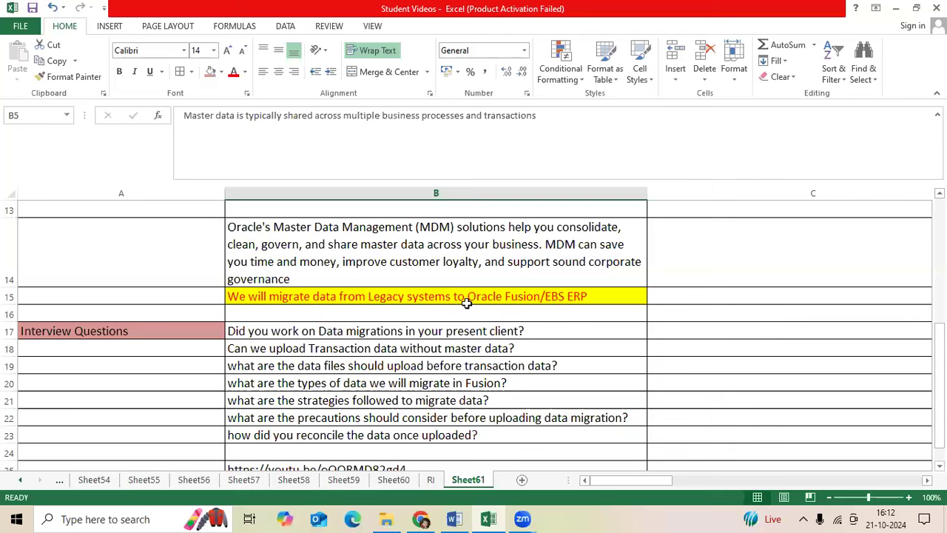